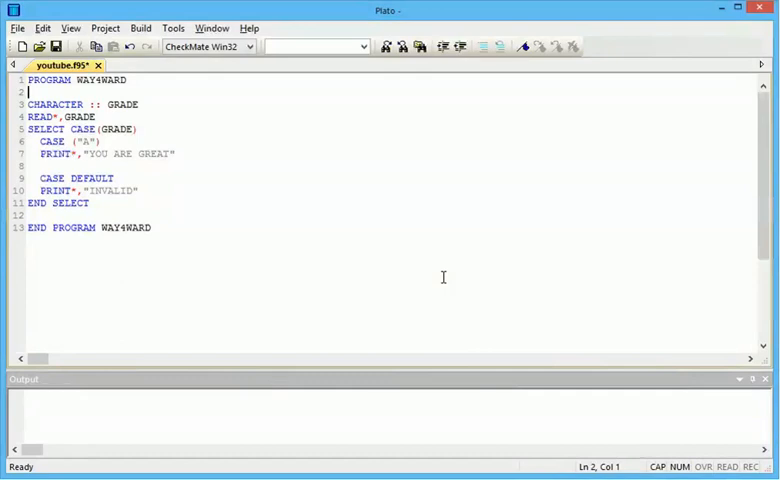
Type IMPLICIT NONE on line 2 below PROGRAM WAY4WARD and add a blank line after it.
{"action": "type", "text": "I"}
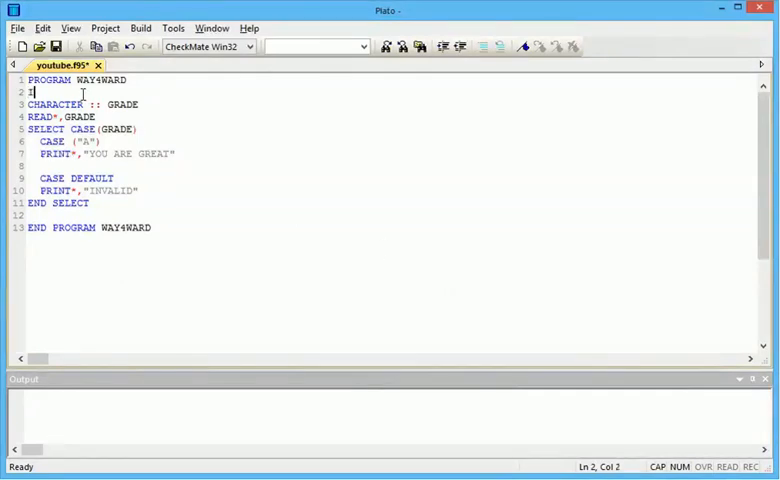
{"action": "type", "text": "IMPLICIT NO"}
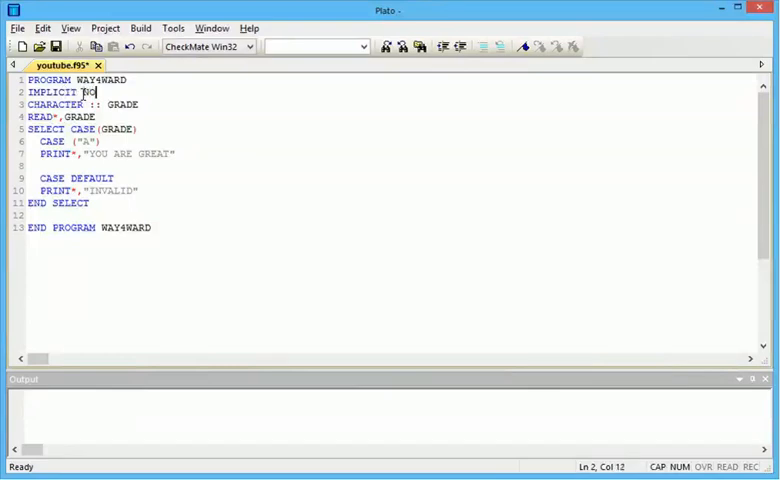
{"action": "type", "text": "NE"}
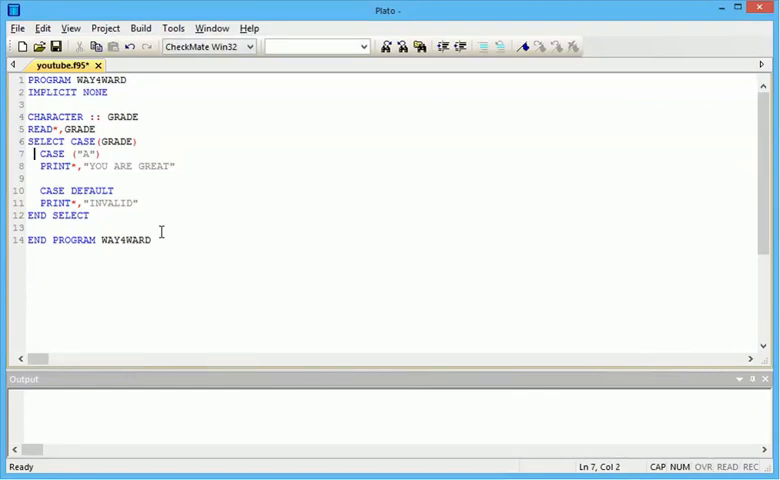
{"action": "left_click", "coordinate": [34, 141]}
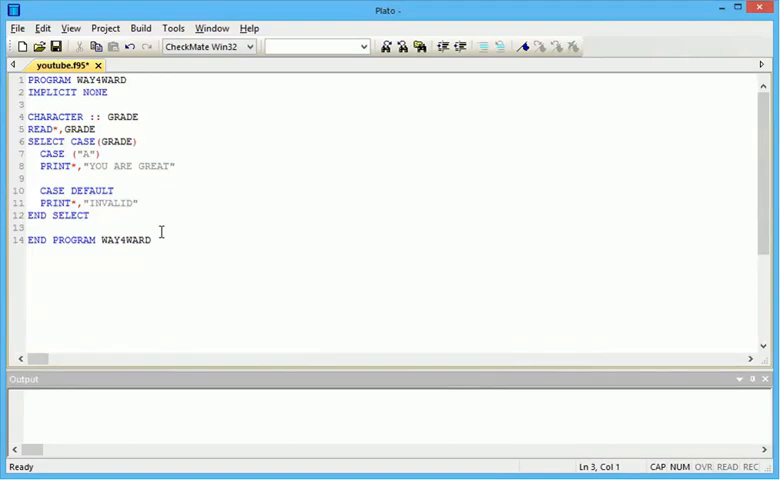
Delete the empty line after IMPLICIT NONE and insert a blank line after READ*,GRADE.
{"action": "left_click", "coordinate": [30, 104]}
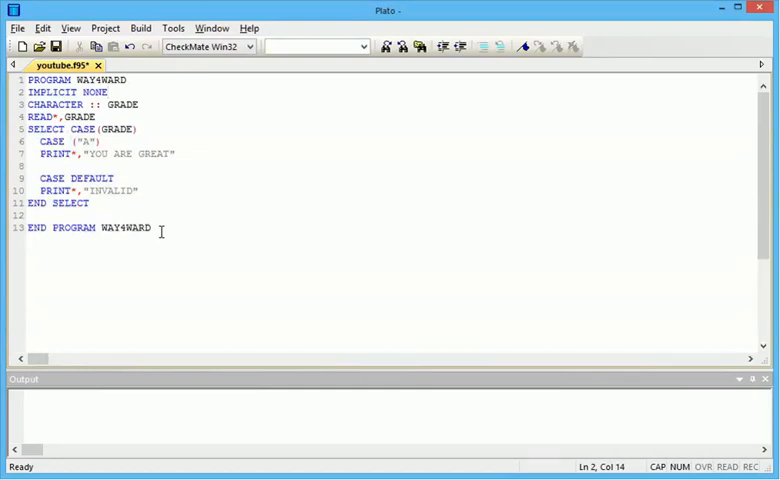
{"action": "left_click", "coordinate": [108, 91]}
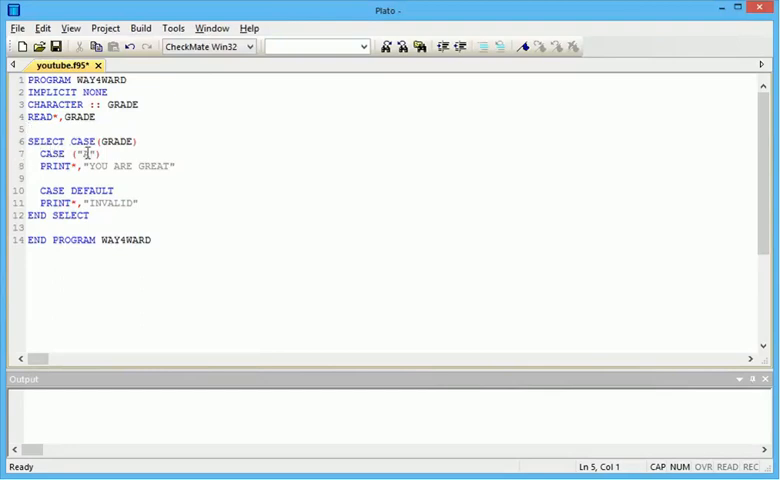
{"action": "type", "text": "A"}
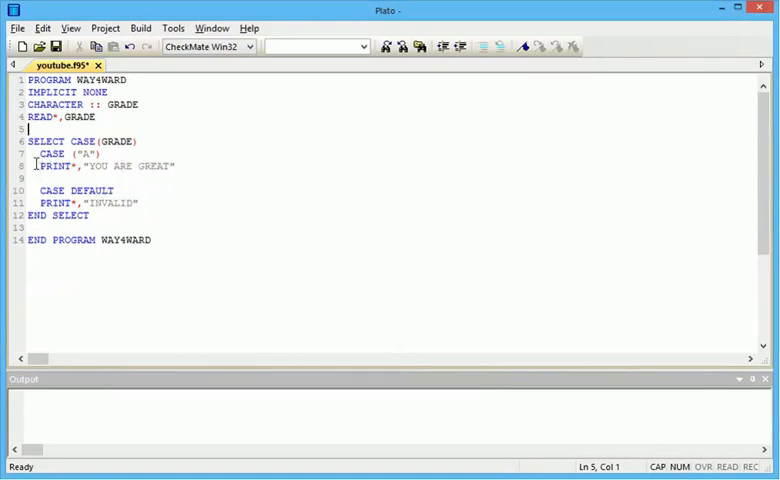
Duplicate the CASE ("A") block as CASE ("B") printing YOU ARE GREATER.
{"action": "left_click_drag", "start_coordinate": [40, 153], "coordinate": [177, 165]}
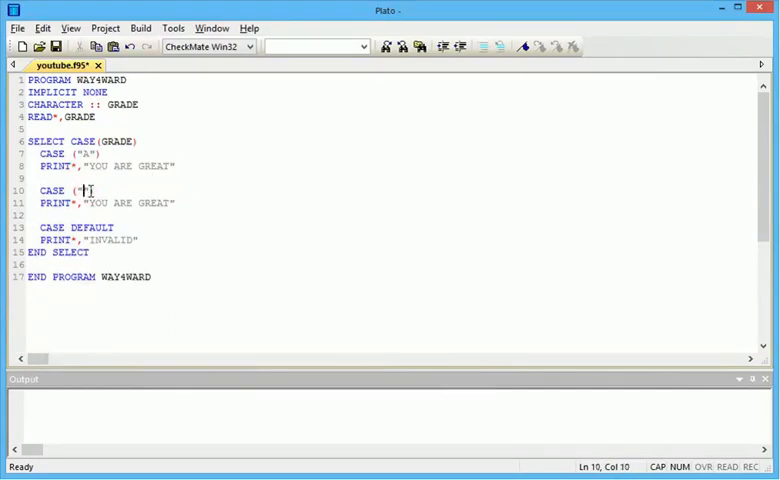
{"action": "type", "text": "B\")"}
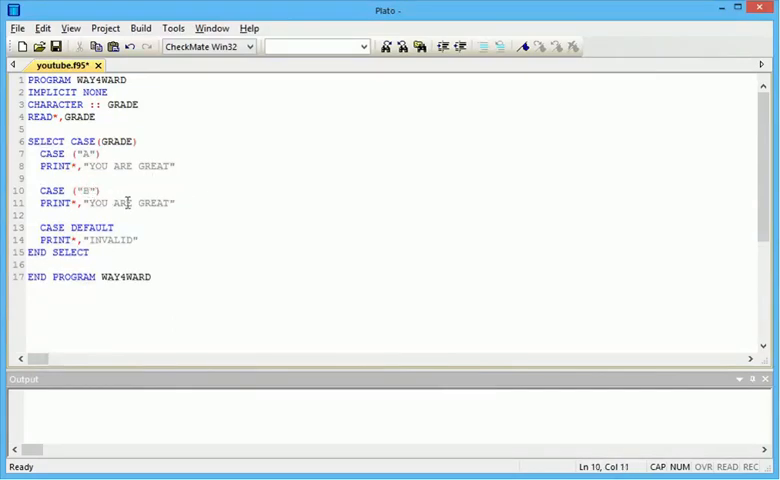
{"action": "left_click", "coordinate": [170, 203]}
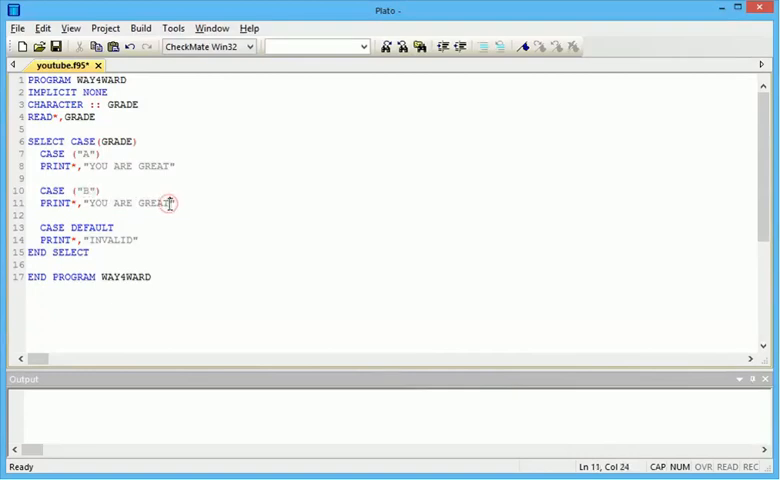
{"action": "type", "text": "ER"}
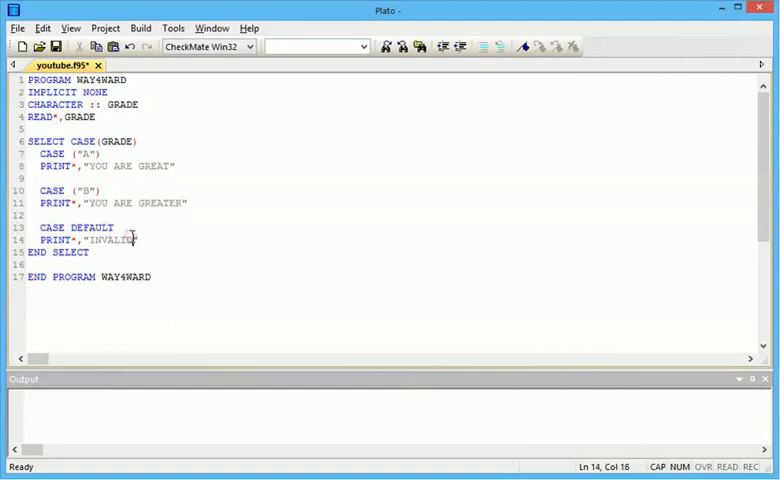
Change the CASE DEFAULT message from INVALID to INVALID INPUT.
{"action": "type", "text": "IK"}
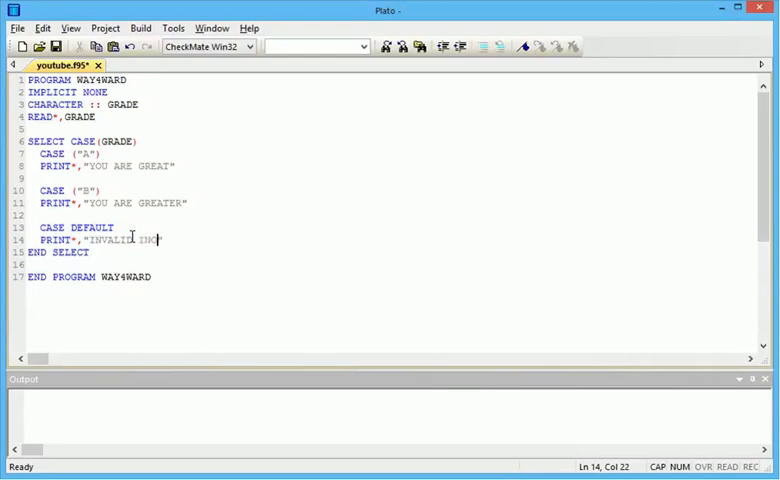
{"action": "type", "text": "PUT"}
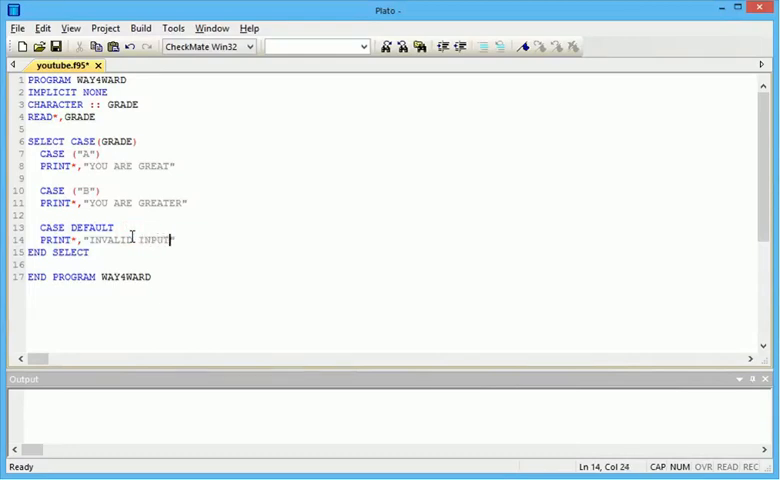
{"action": "left_click", "coordinate": [140, 27]}
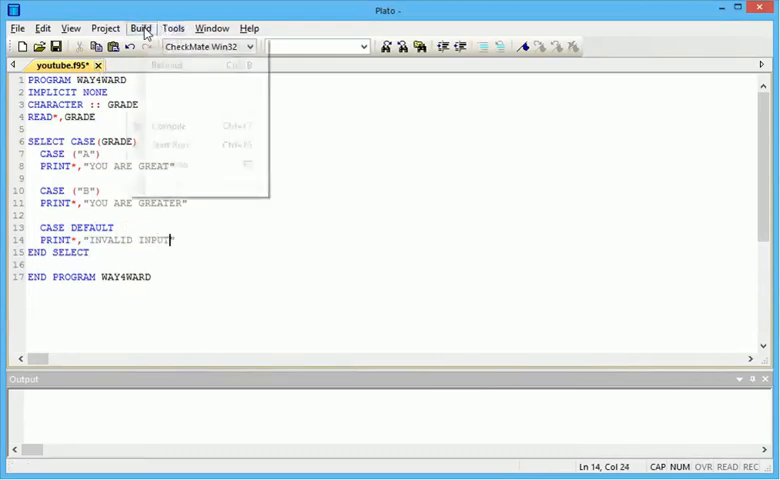
Build and run WAY4WARD, enter an unmatched grade to get INVALID INPUT, then close the console.
{"action": "left_click", "coordinate": [172, 148]}
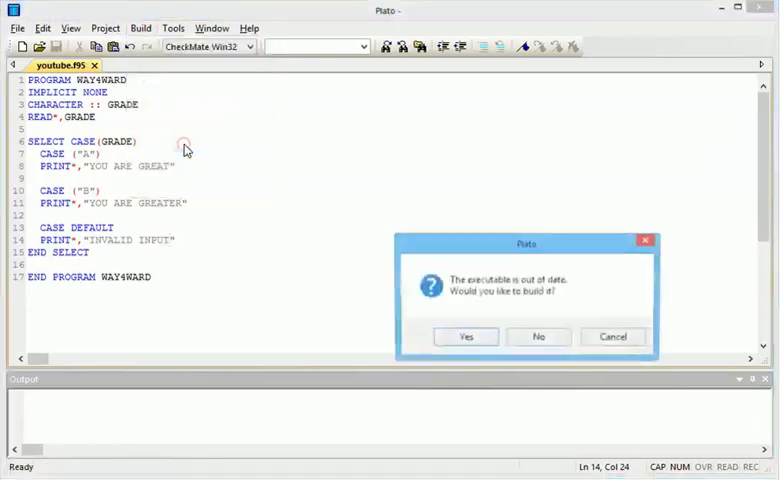
{"action": "left_click", "coordinate": [465, 336]}
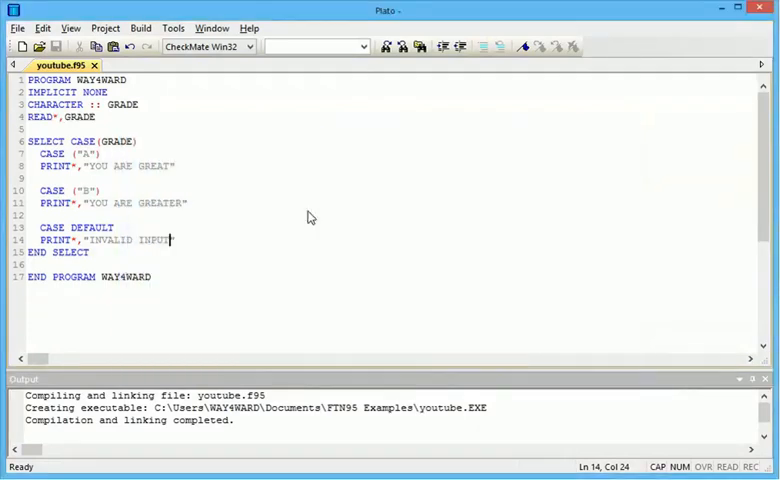
{"action": "left_click", "coordinate": [140, 27]}
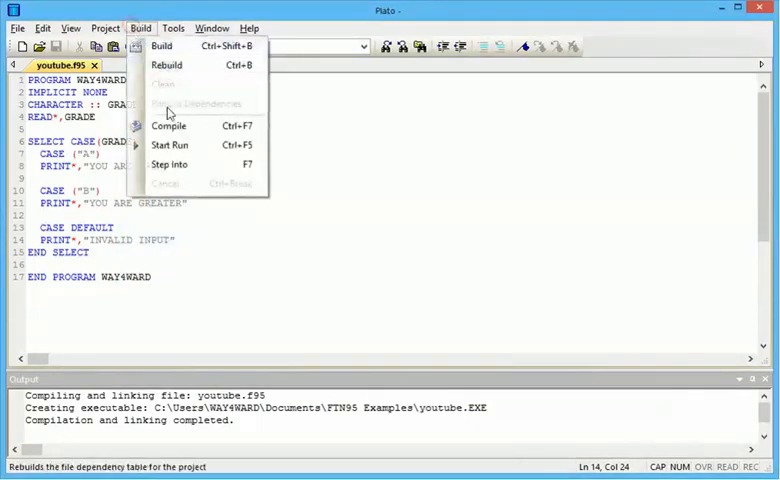
{"action": "left_click", "coordinate": [170, 145]}
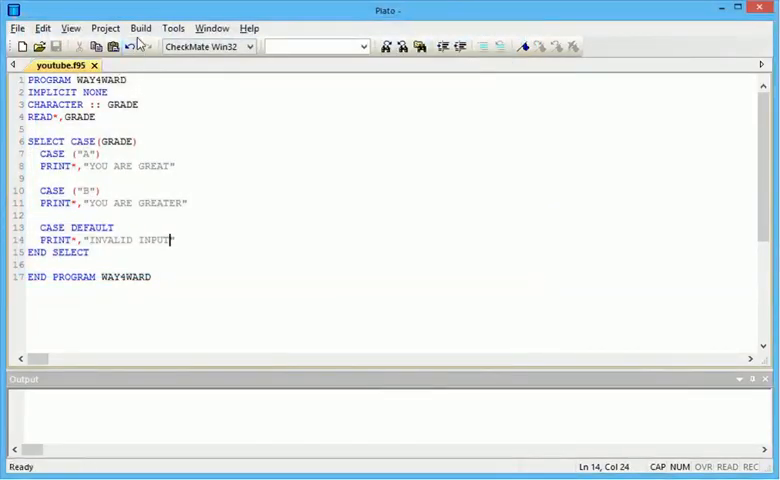
{"action": "left_click", "coordinate": [140, 27]}
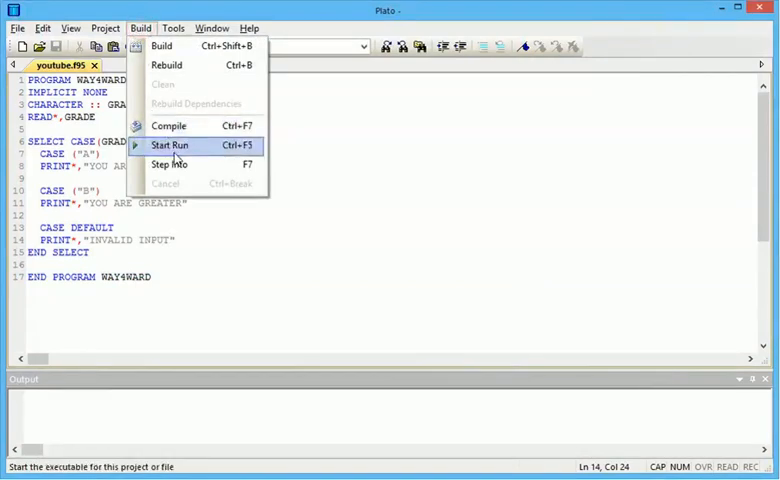
{"action": "left_click", "coordinate": [171, 145]}
{"action": "type", "text": "U"}
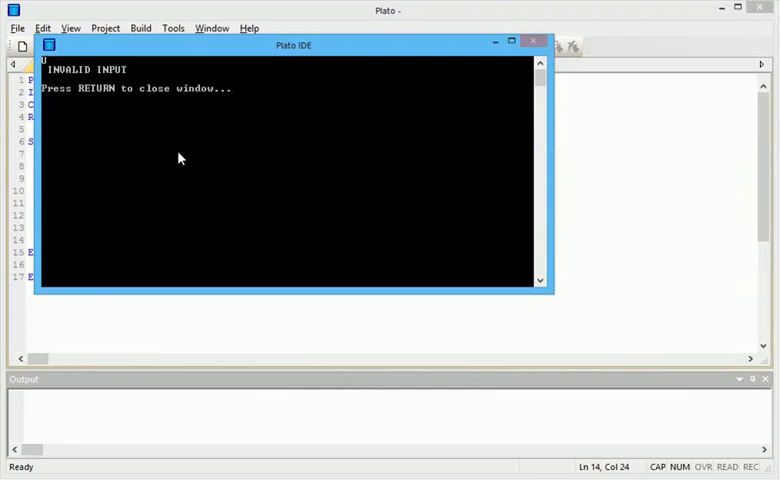
{"action": "key", "text": "Return"}
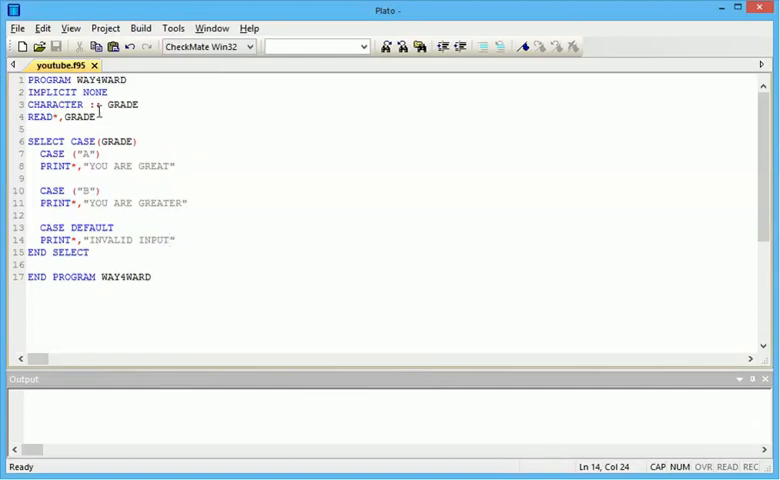
Change the CHARACTER declaration to INTEGER and rewrite the cases as (1:50) and (50:100).
{"action": "left_click", "coordinate": [88, 104]}
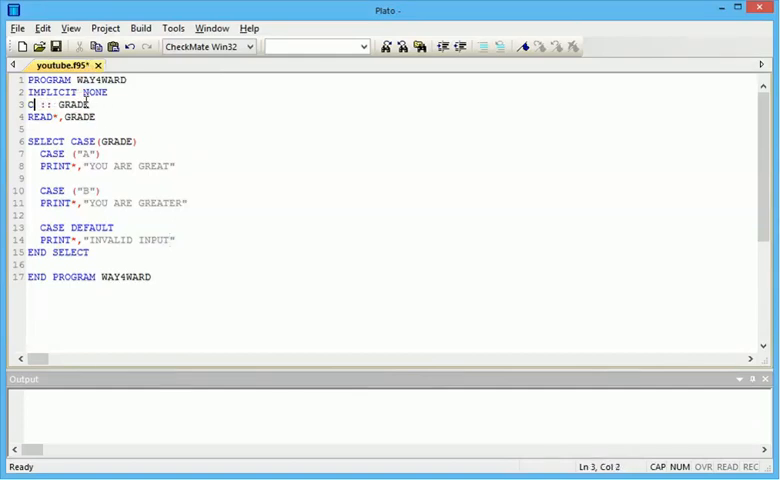
{"action": "type", "text": "NTEGER"}
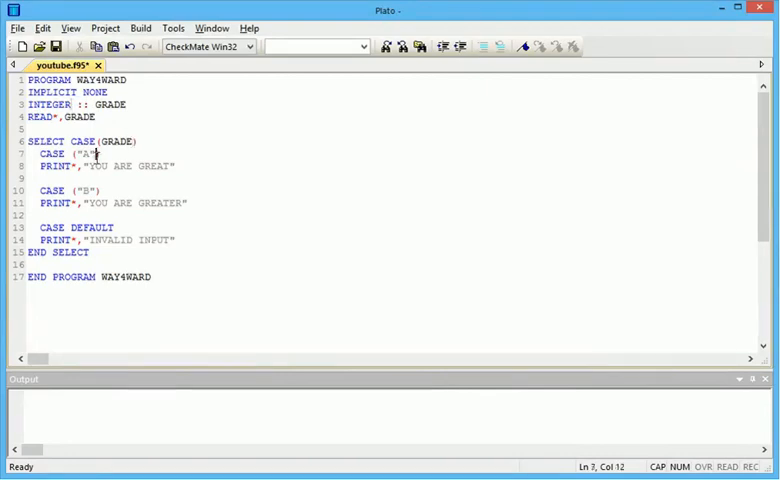
{"action": "key", "text": "BackSpace"}
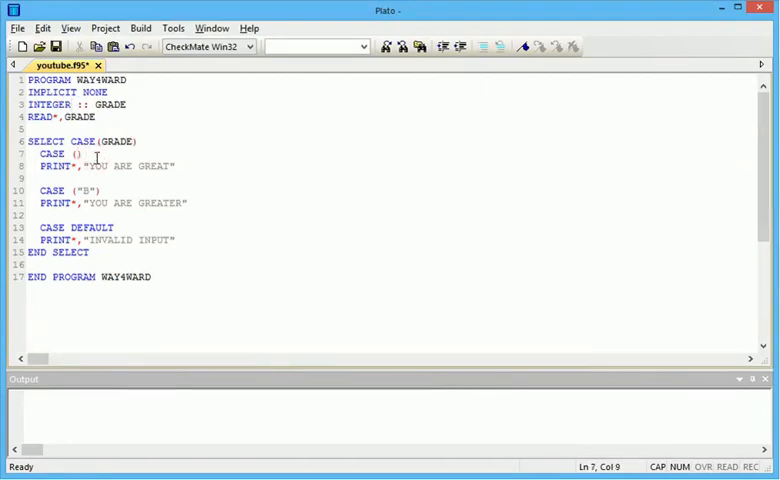
{"action": "type", "text": "1"}
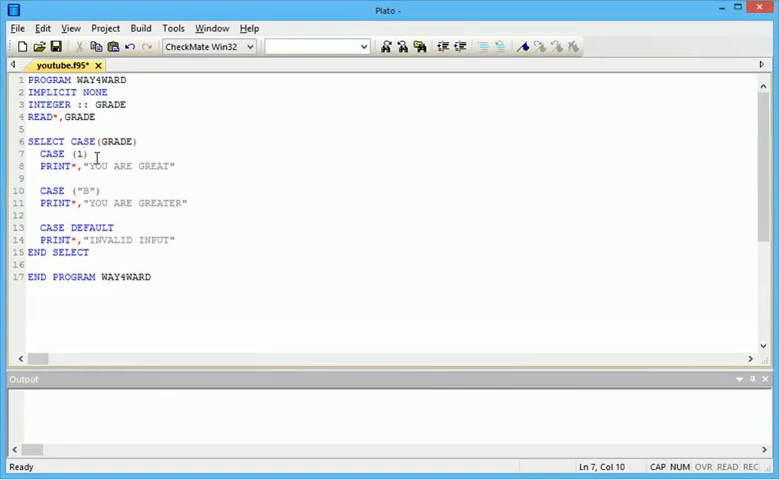
{"action": "type", "text": ":"}
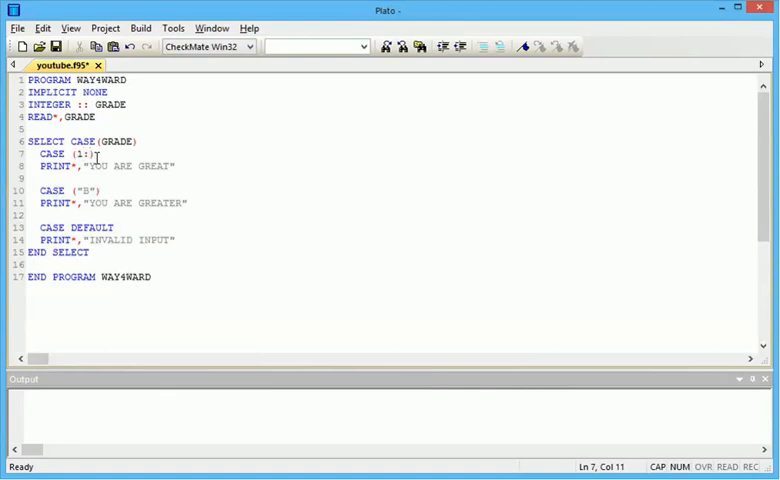
{"action": "type", "text": "50"}
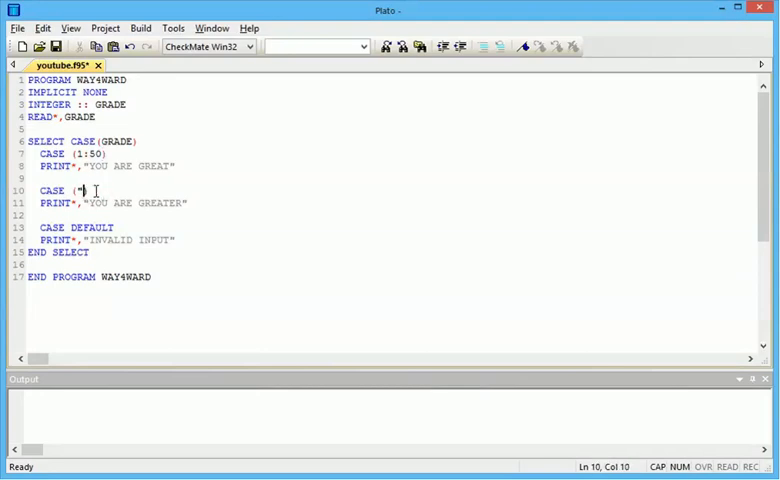
{"action": "type", "text": "50:100"}
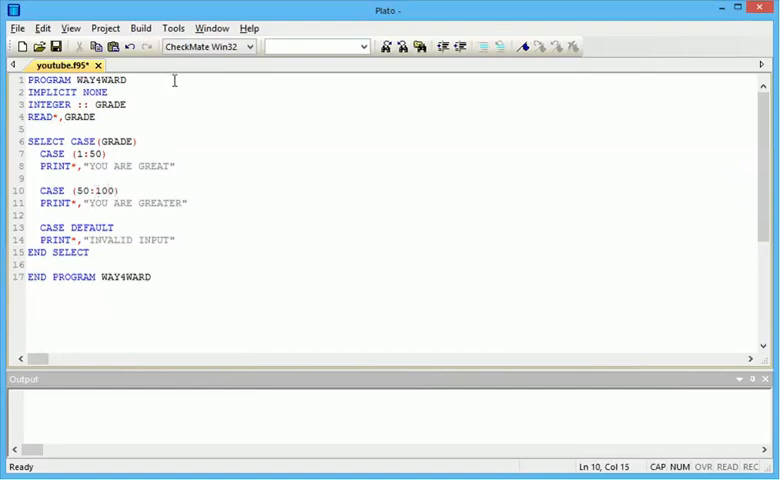
{"action": "left_click", "coordinate": [140, 27]}
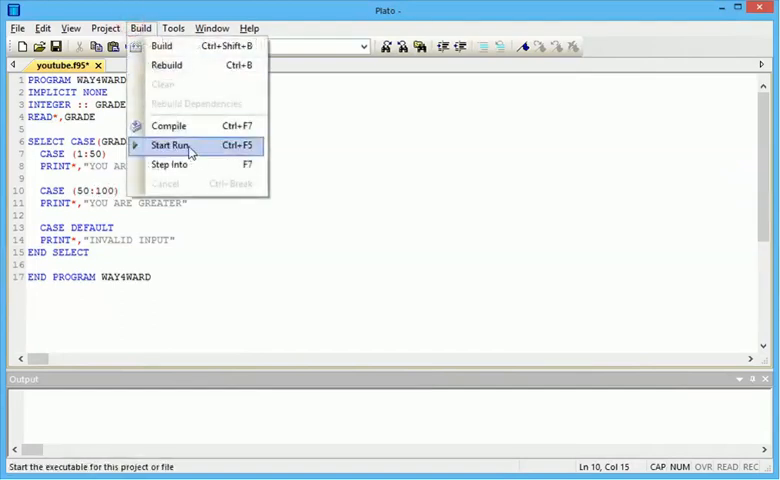
Compile, hit error 444 for overlapping ranges, and change CASE (50:100) to CASE (51:100).
{"action": "left_click", "coordinate": [170, 145]}
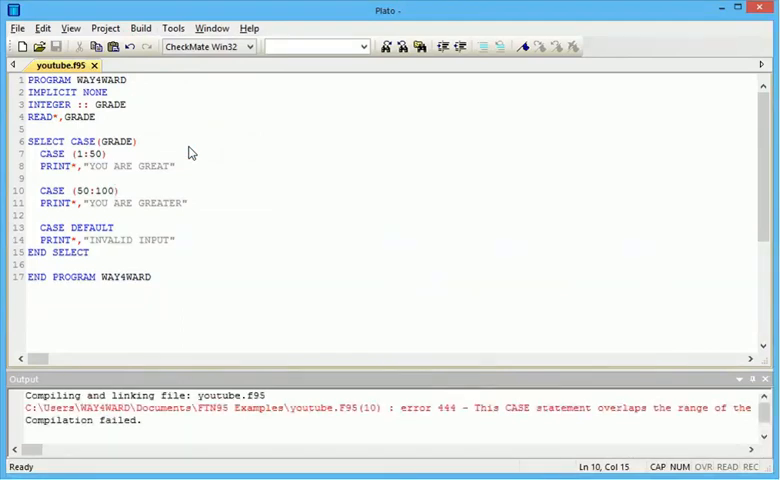
{"action": "mouse_move", "coordinate": [184, 161]}
{"action": "type", "text": "1"}
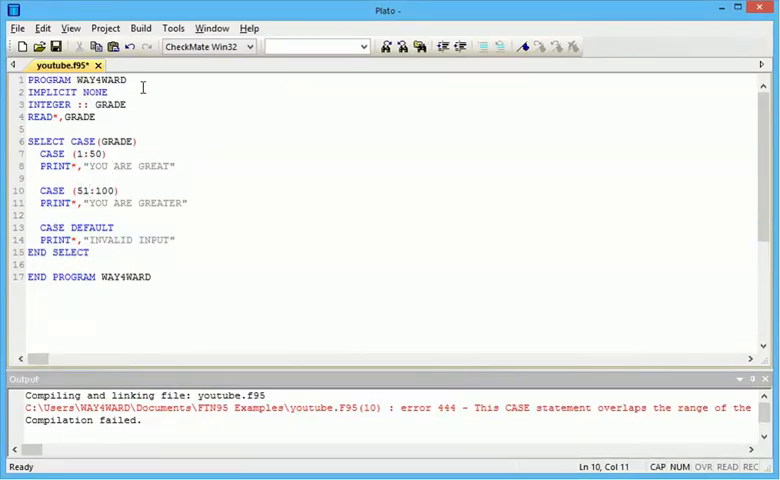
{"action": "left_click", "coordinate": [140, 27]}
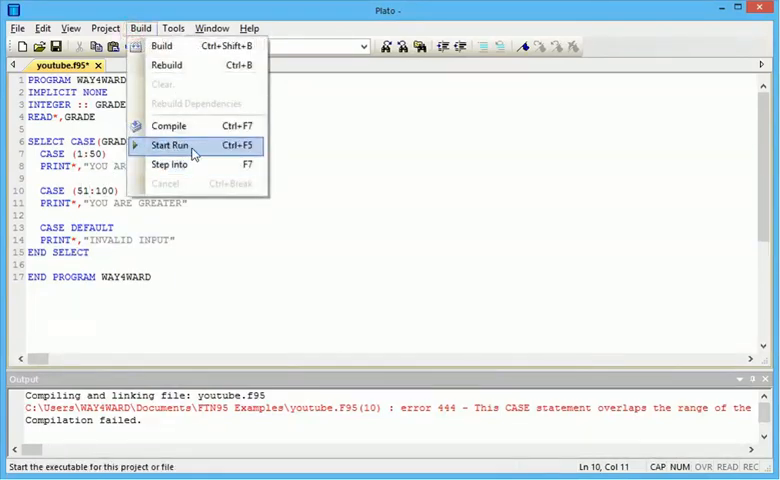
Run the corrected program with grade 23 and close its console window.
{"action": "left_click", "coordinate": [169, 145]}
{"action": "type", "text": "23"}
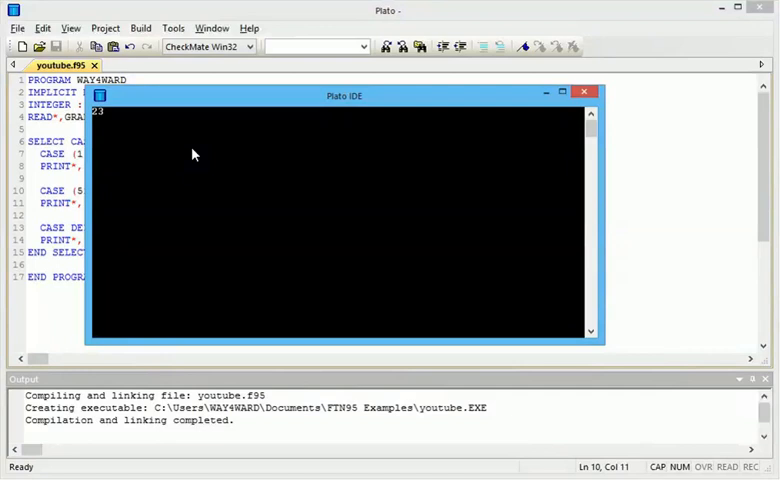
{"action": "left_click", "coordinate": [584, 91]}
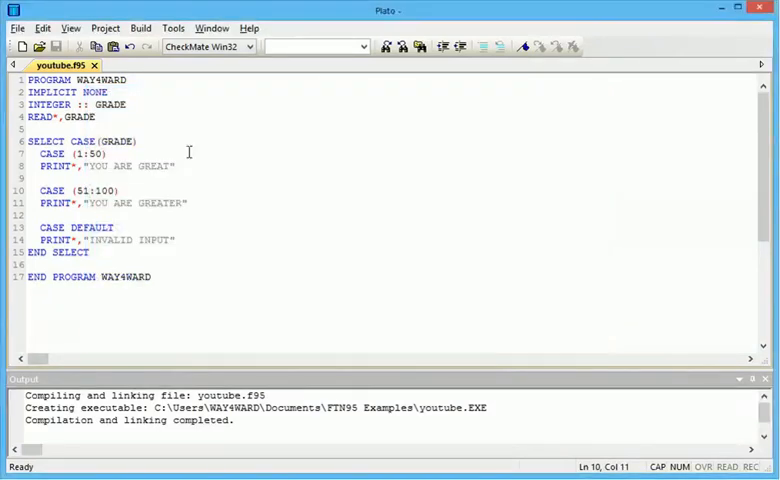
{"action": "left_click", "coordinate": [140, 28]}
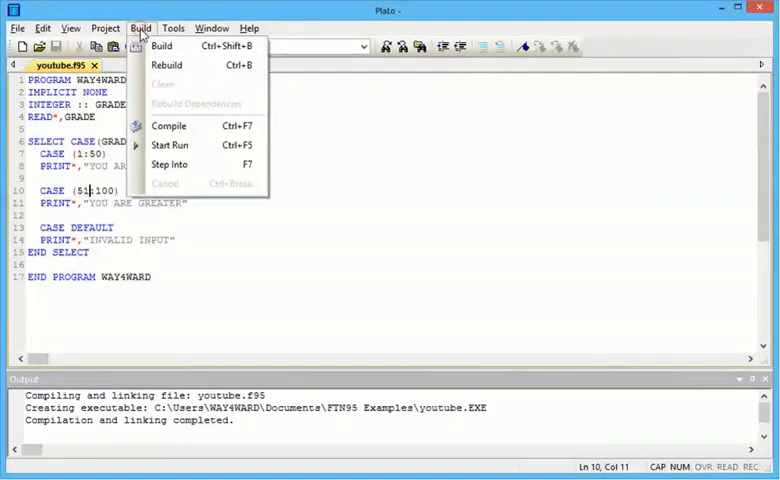